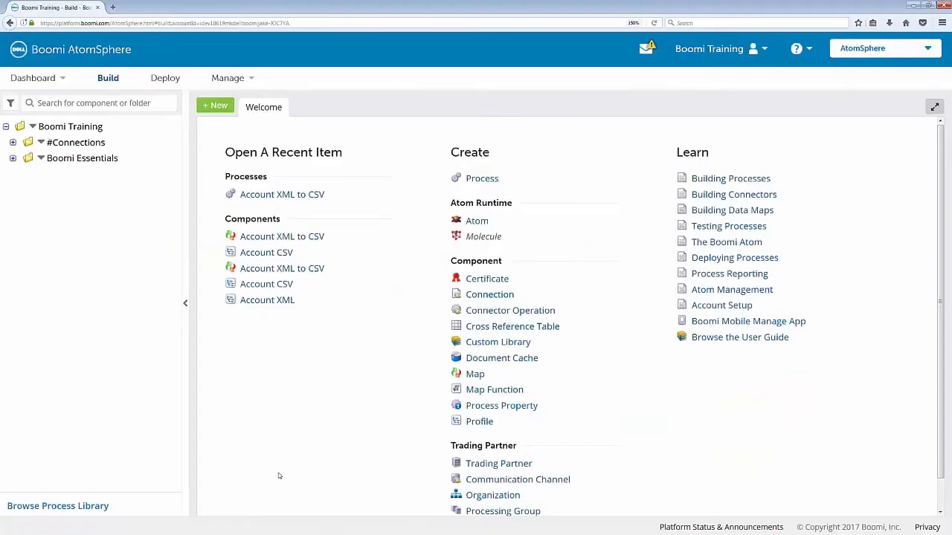
mouse_move(778, 103)
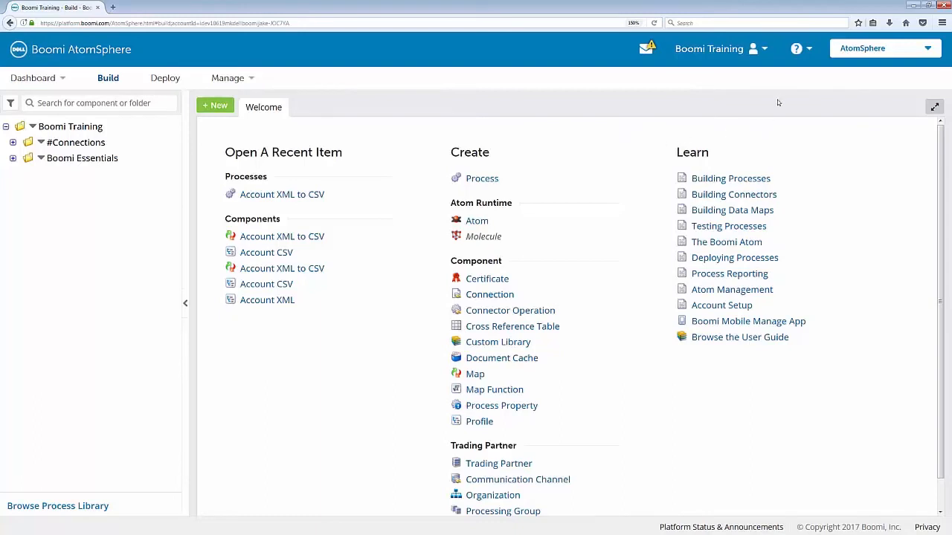
Choose User Guide from the help (?) menu to open the AtomSphere User Guide
left_click(797, 49)
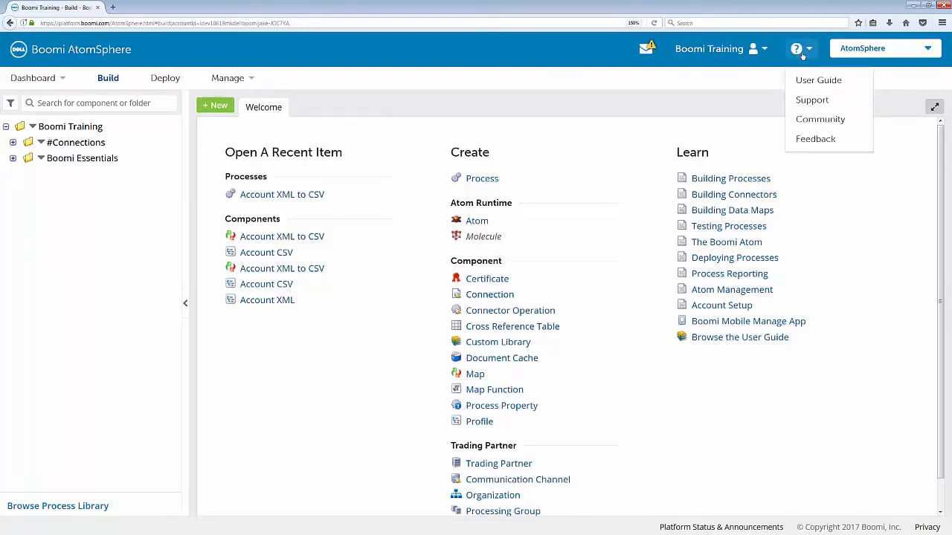
mouse_move(806, 87)
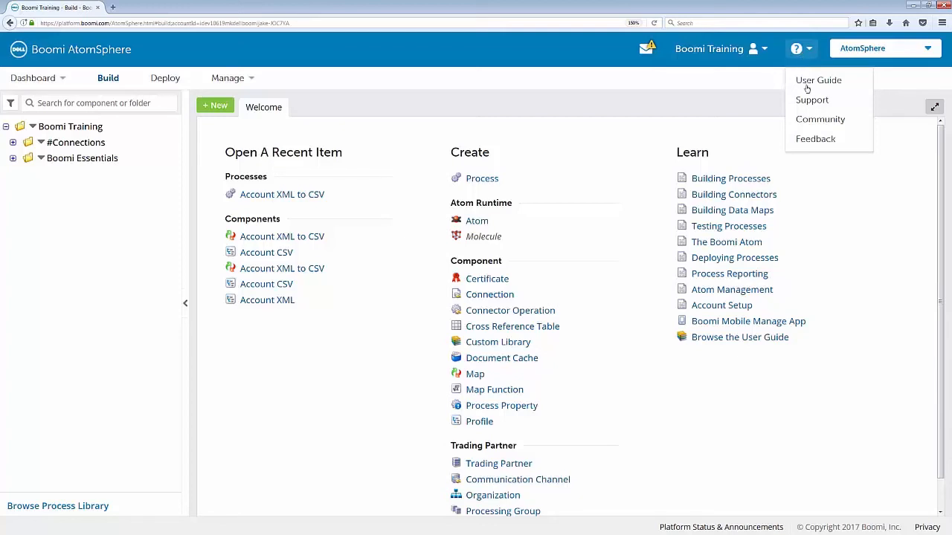
left_click(818, 80)
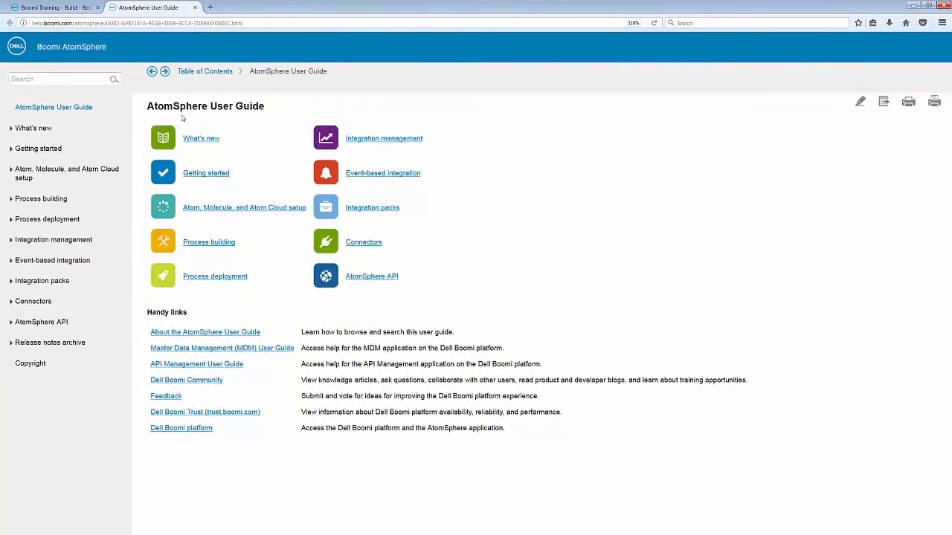
mouse_move(248, 205)
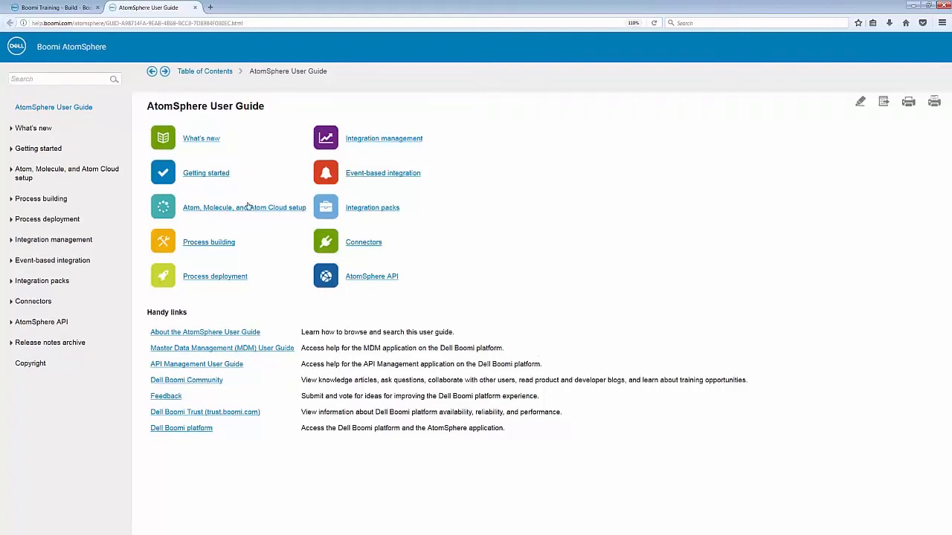
mouse_move(249, 134)
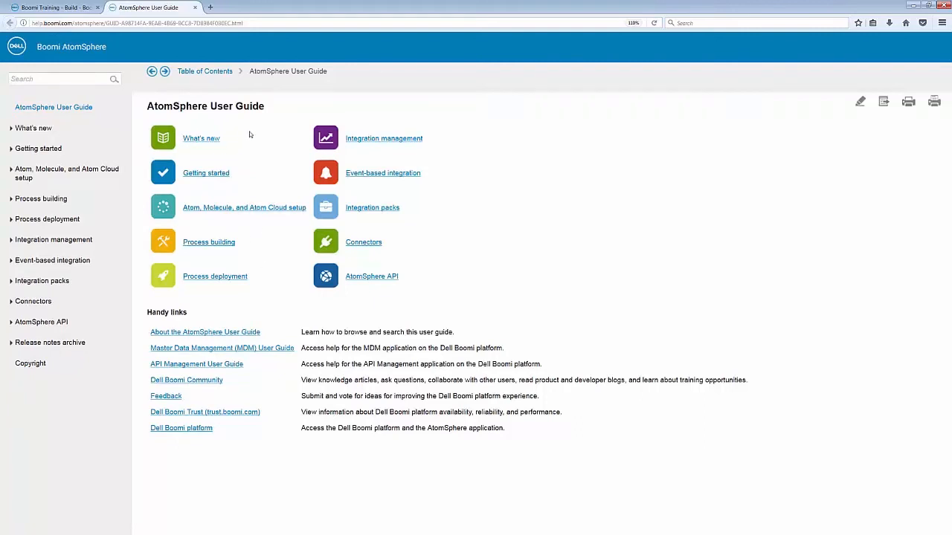
mouse_move(218, 177)
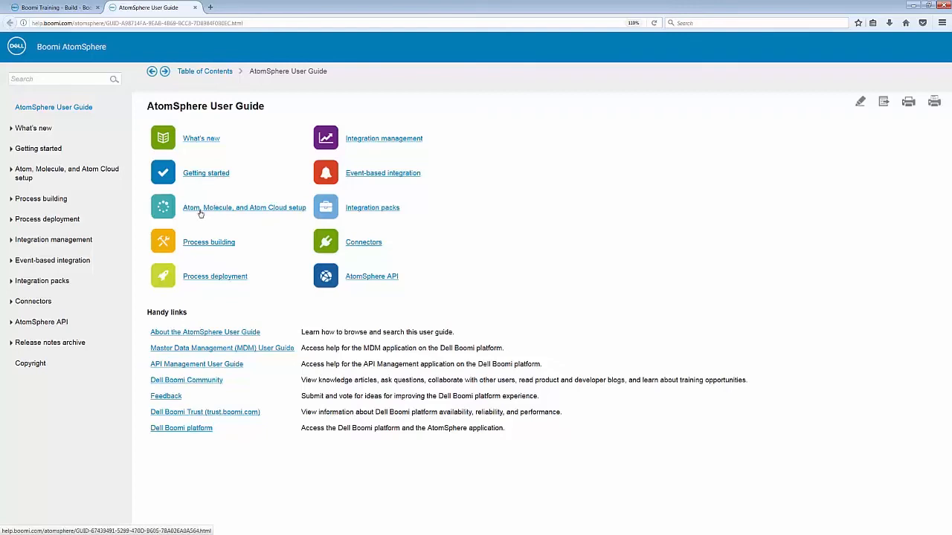
mouse_move(247, 240)
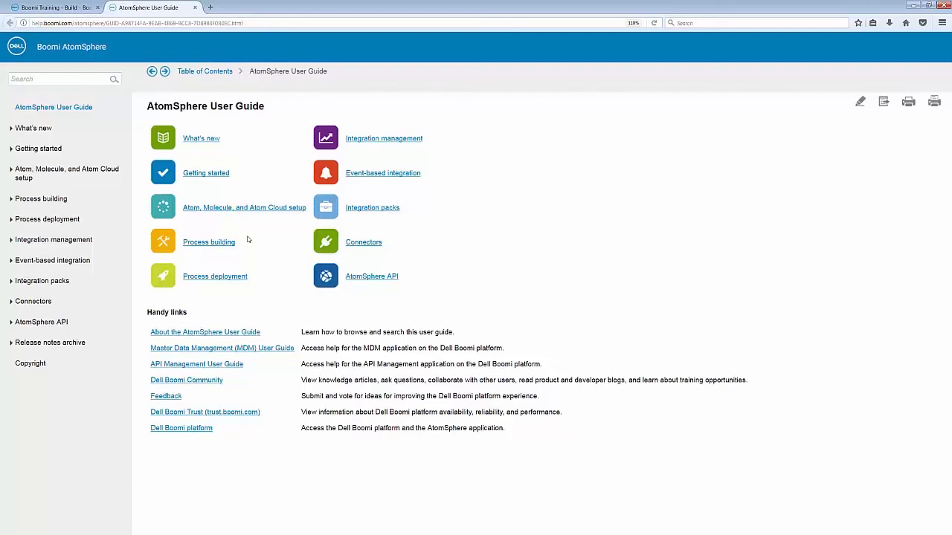
mouse_move(258, 245)
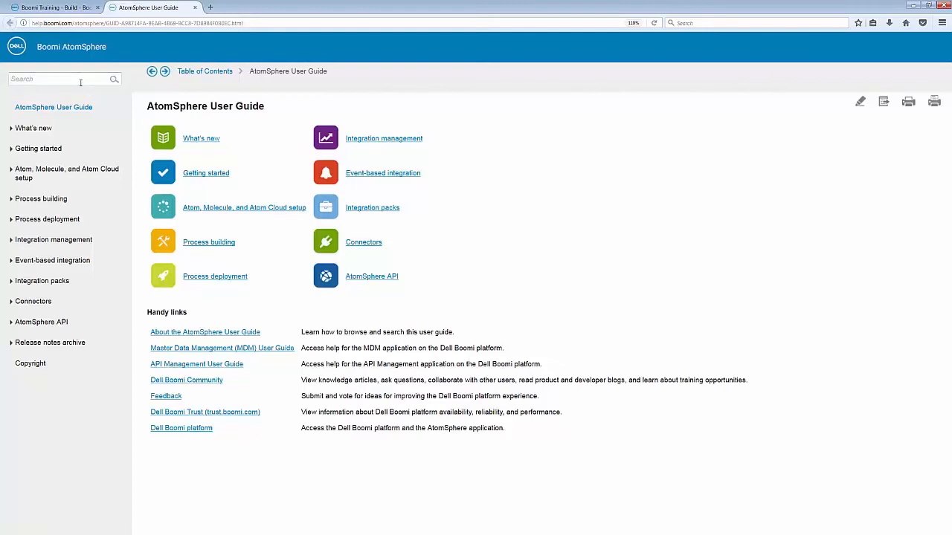
Search the User Guide for 'map shape', returning 56 results
type("map")
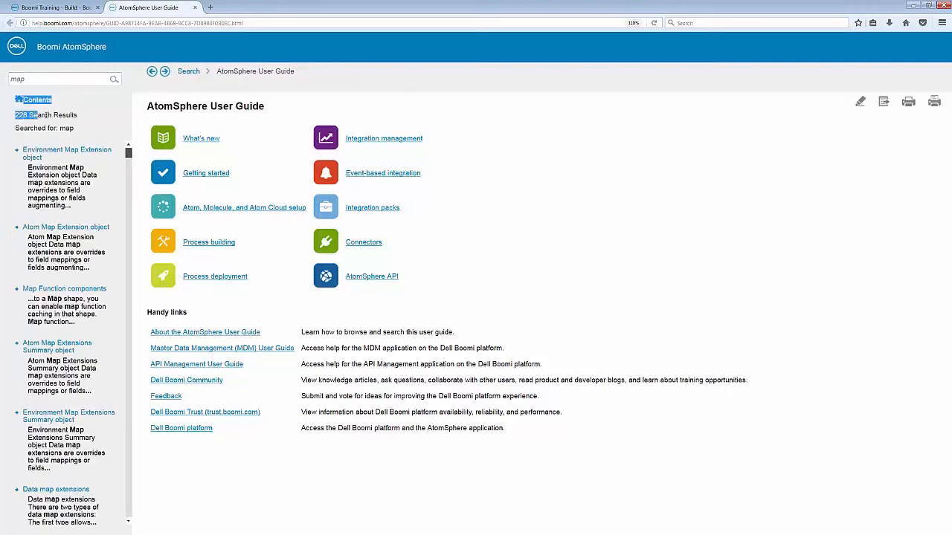
left_click(63, 80)
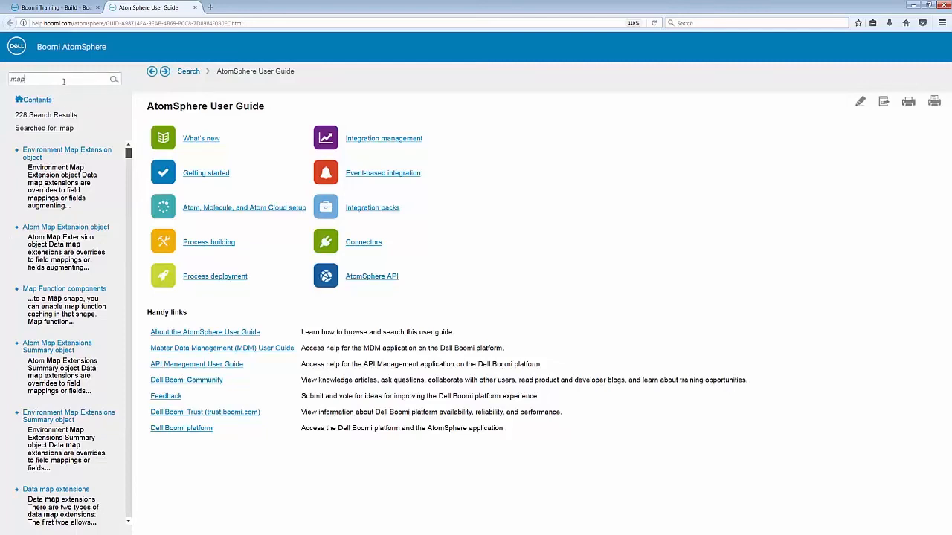
type("shape")
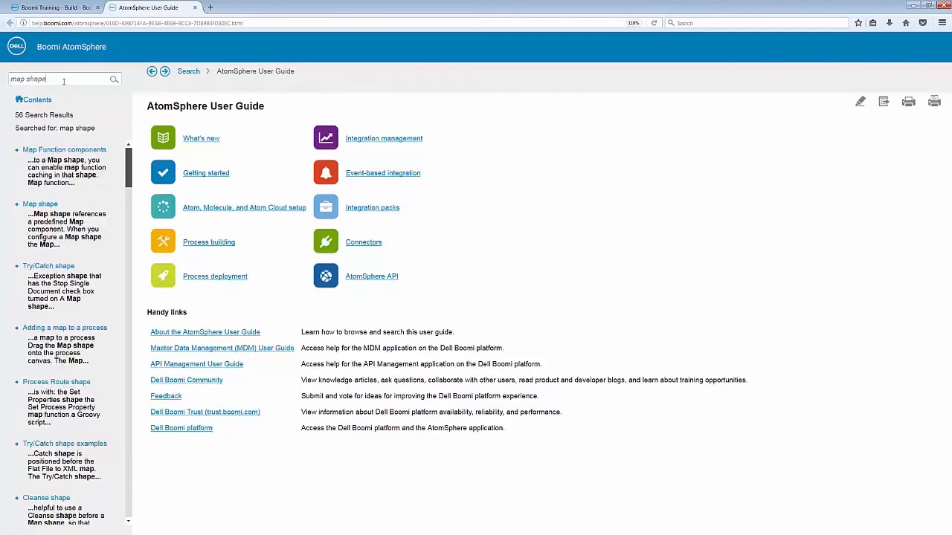
Open the 'Map shape' topic from the search results list
left_click(40, 204)
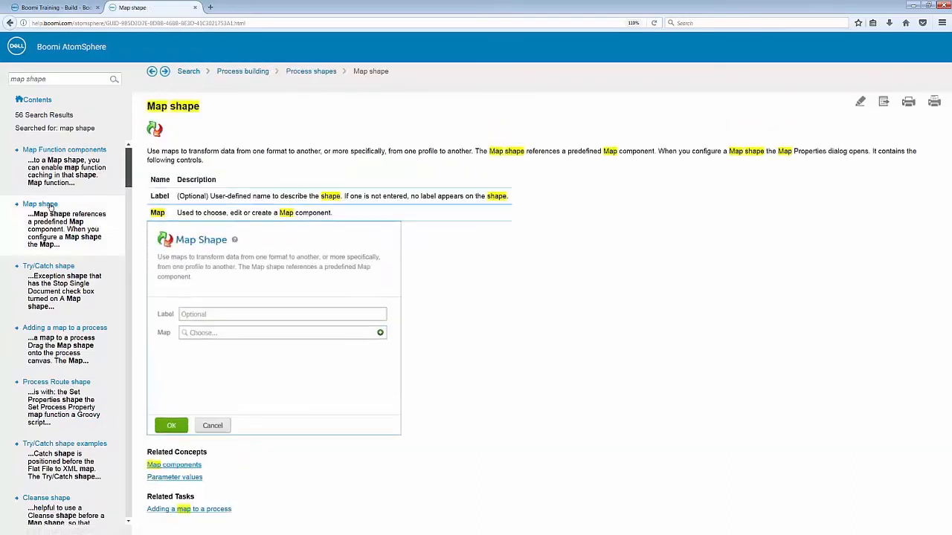
mouse_move(402, 172)
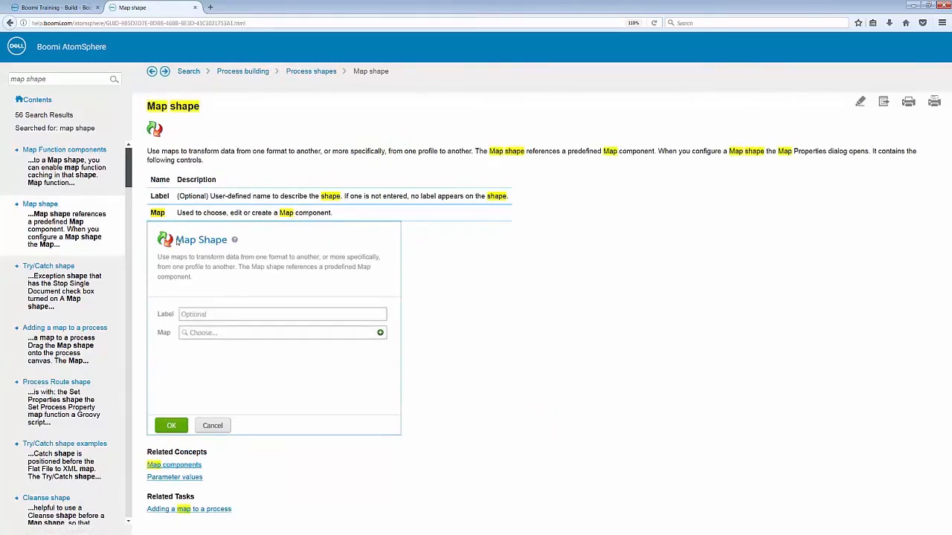
mouse_move(268, 361)
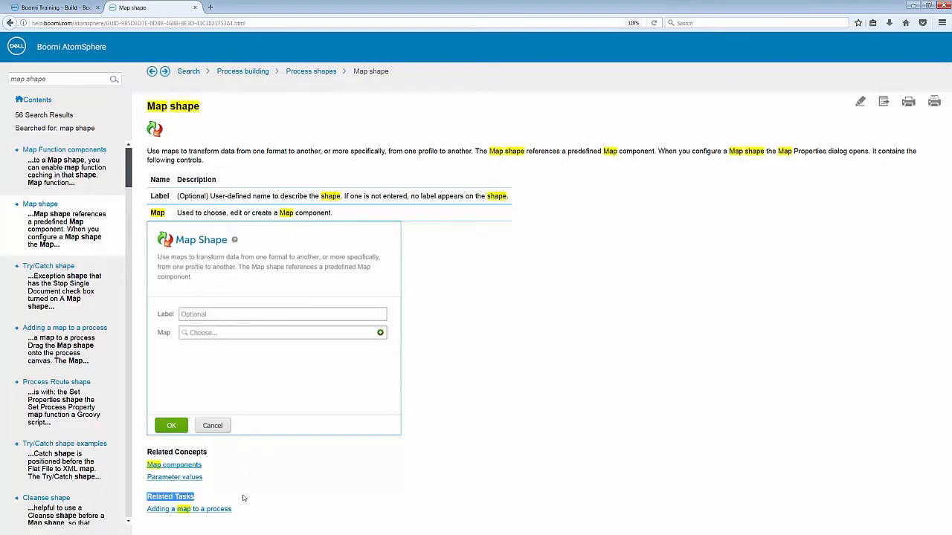
mouse_move(251, 483)
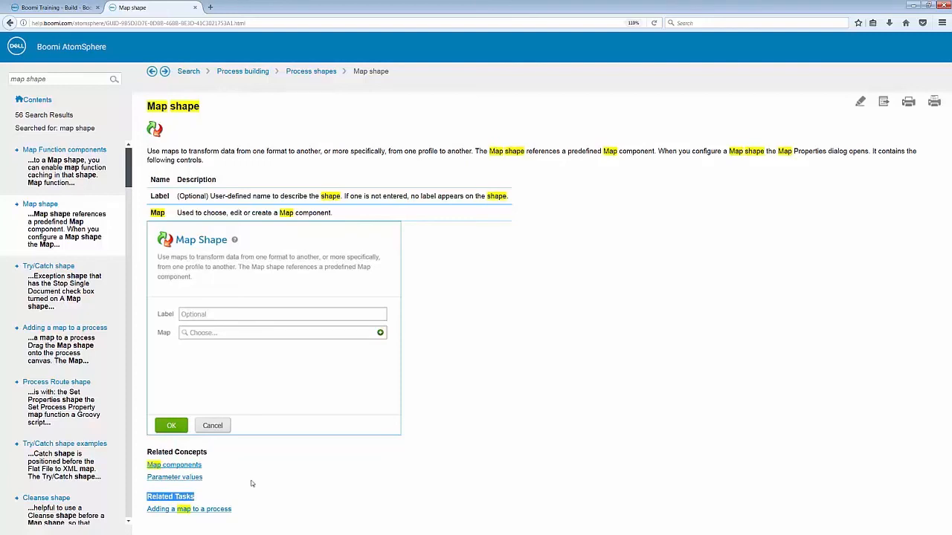
mouse_move(252, 483)
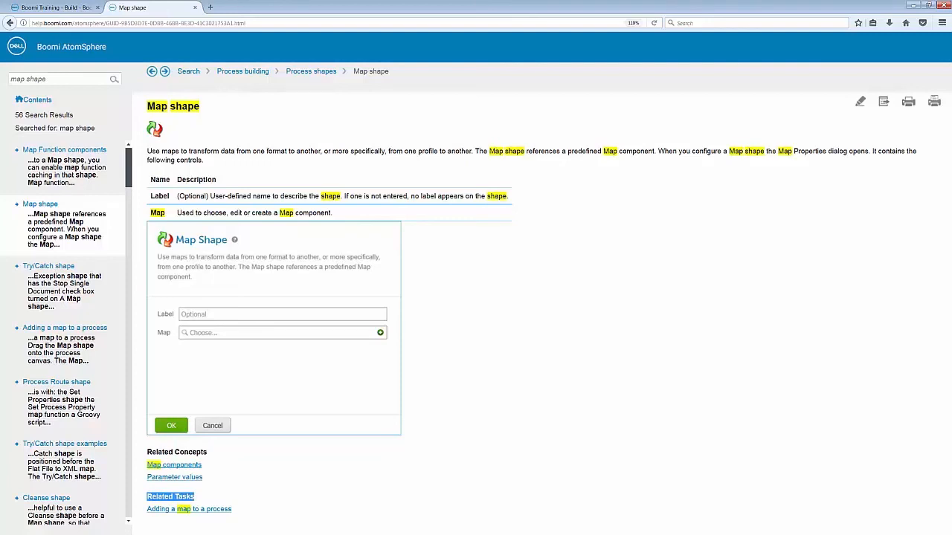